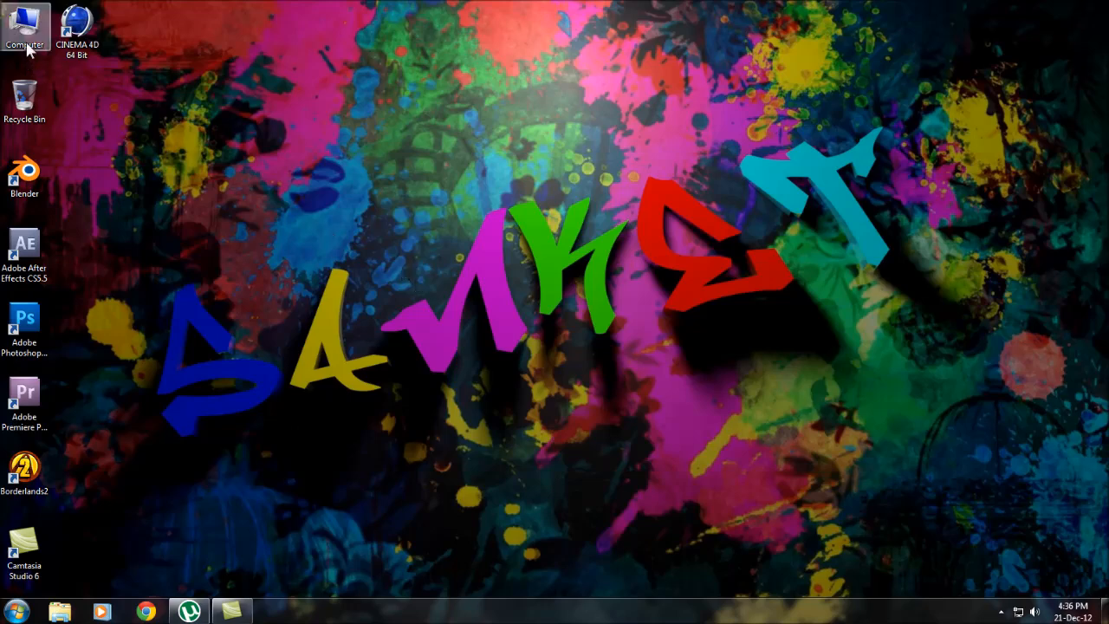
Browse Computer to Sanket (D:) > Softwares > Marquee Apps and select the Beautiful Battery Disc APK
double_click(25, 26)
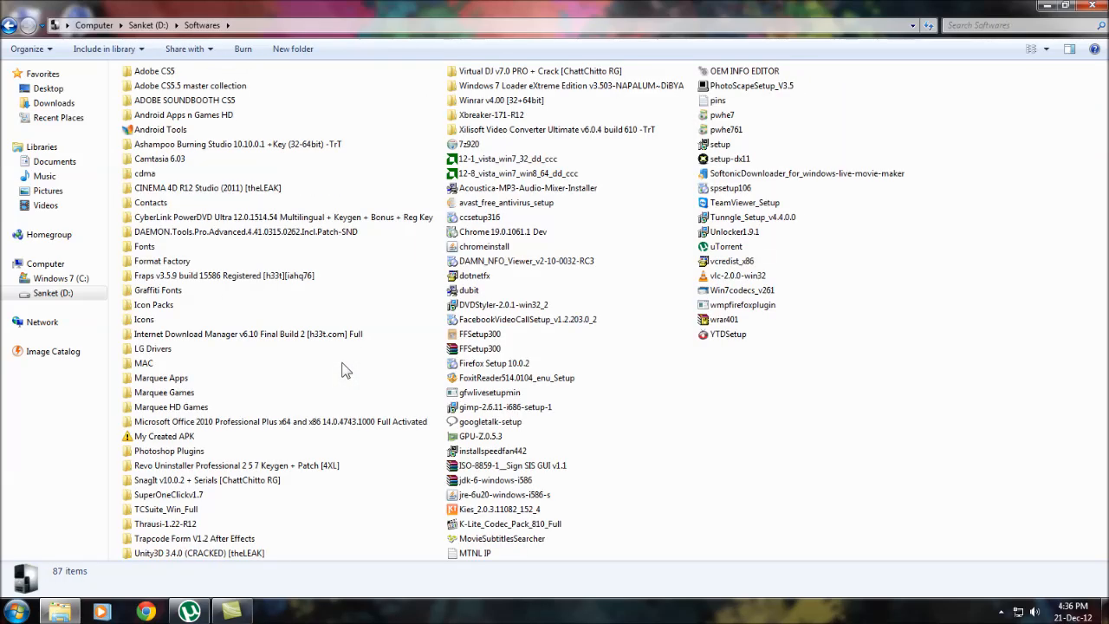
mouse_move(208, 318)
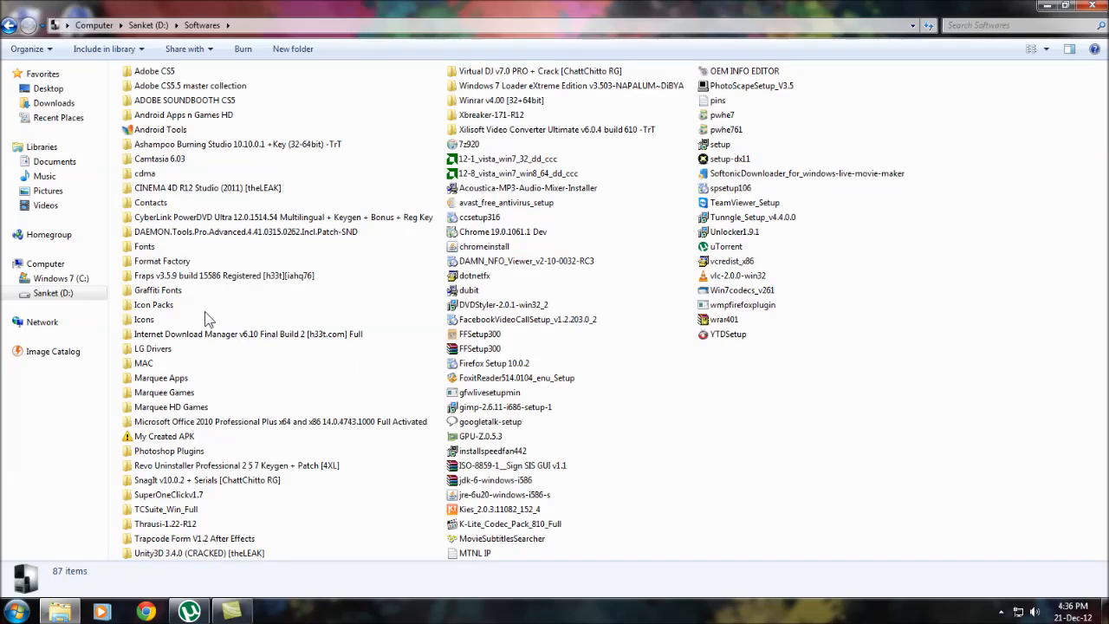
double_click(160, 378)
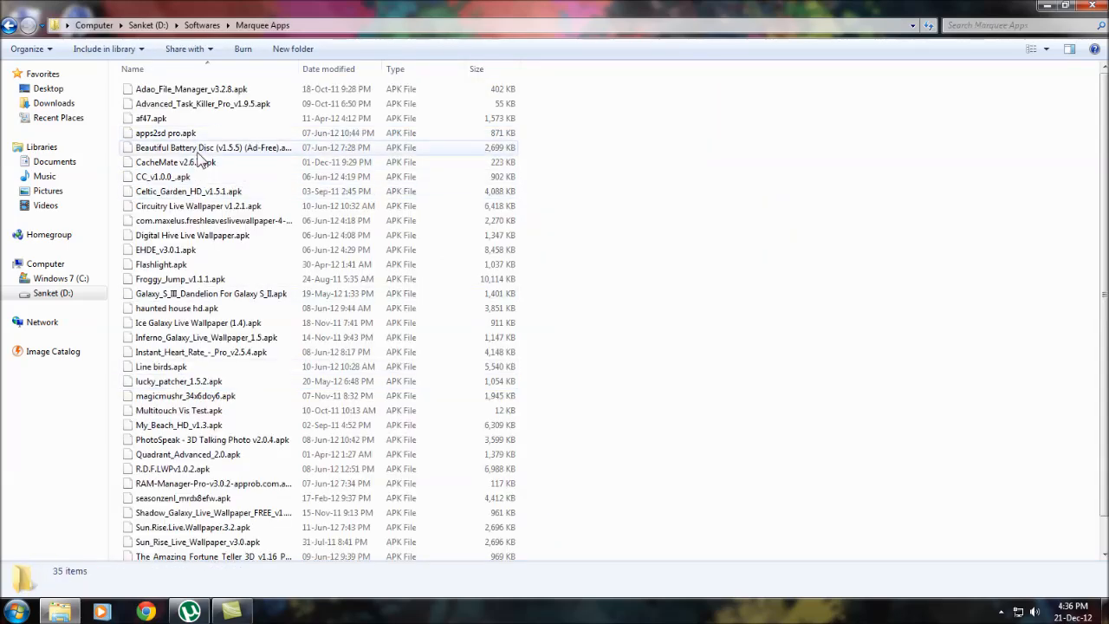
click(212, 148)
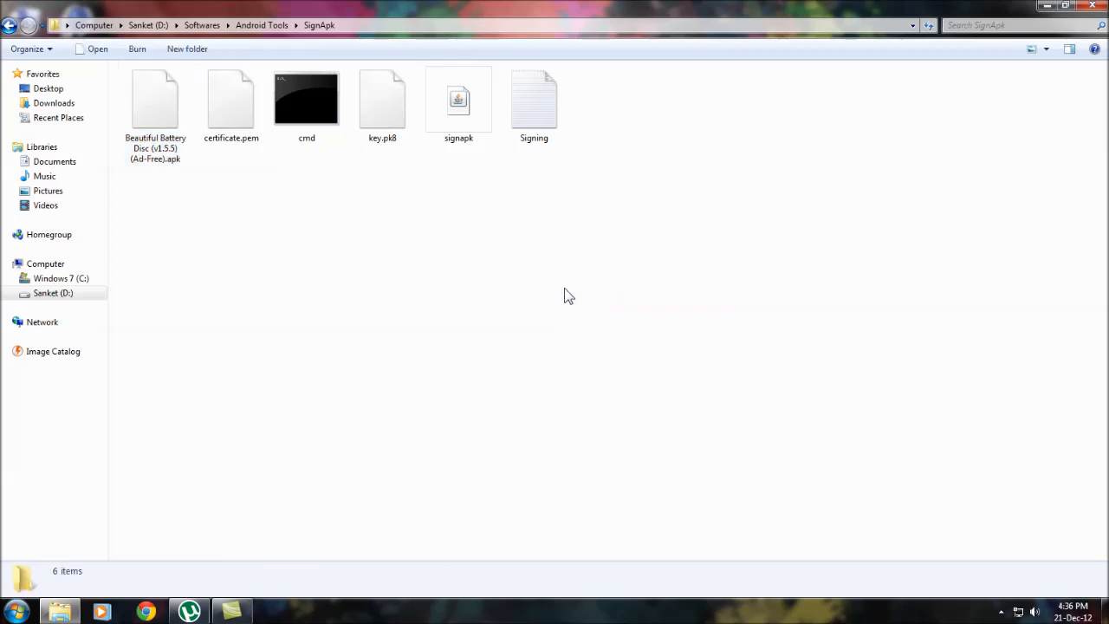
Launch cmd, open Signing.txt, and copy 'java -jar signapk.jar certificate.pem key.pk8'
double_click(306, 104)
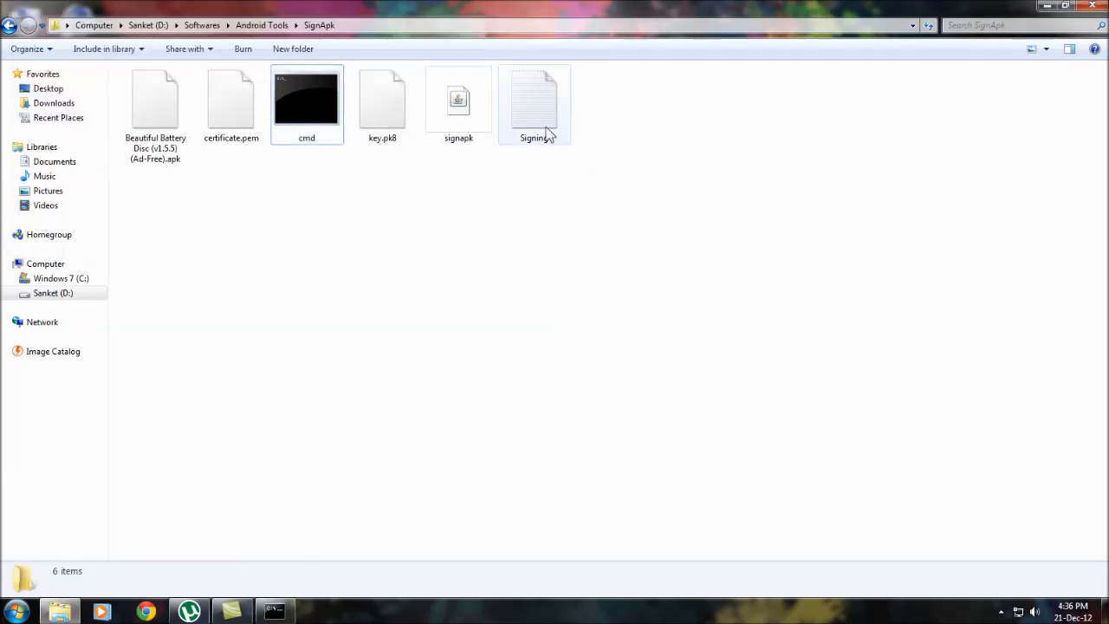
double_click(534, 104)
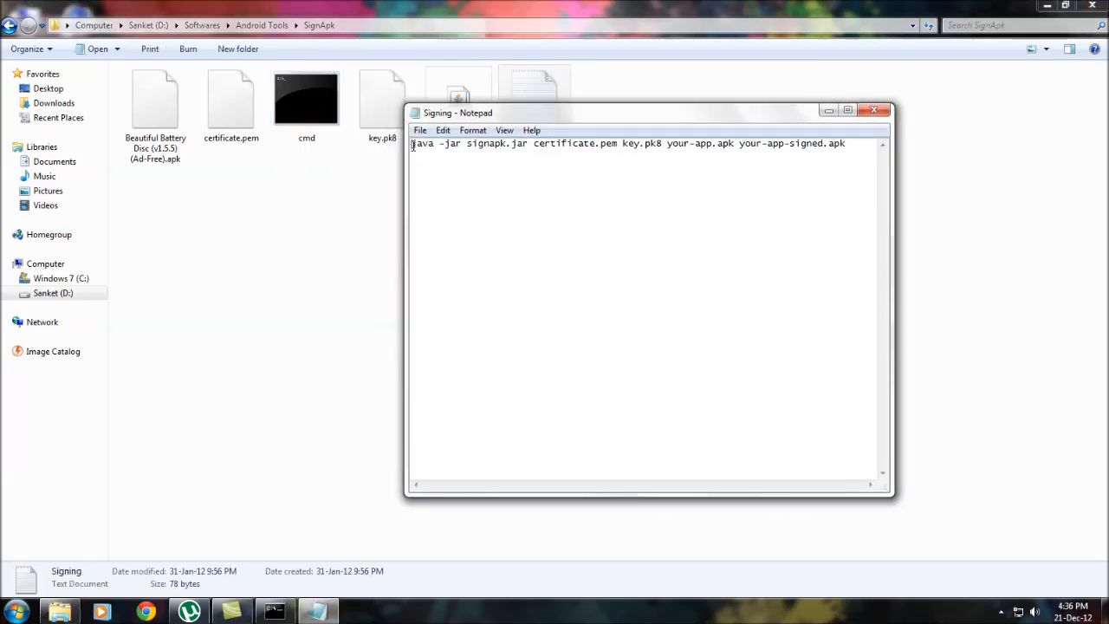
drag(412, 143, 617, 143)
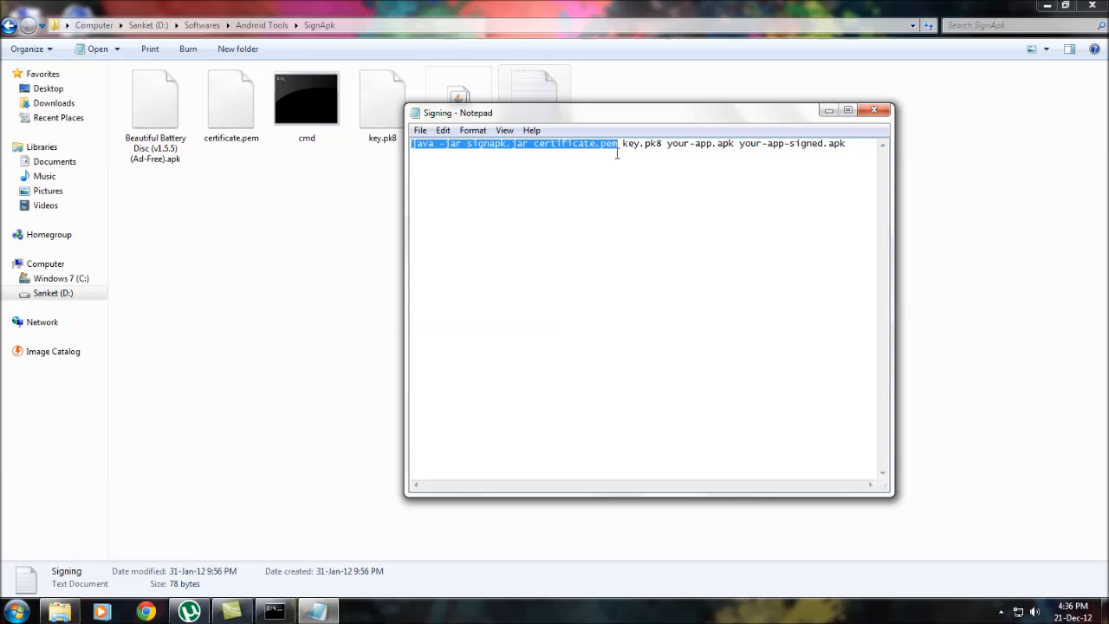
right_click(635, 144)
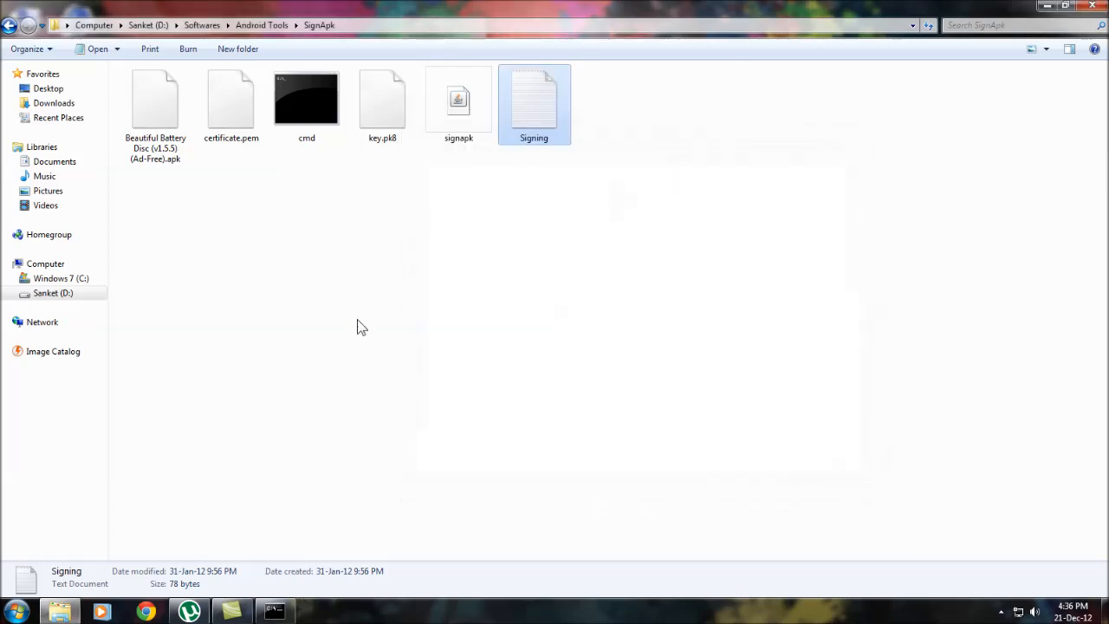
Paste 'java -jar signapk.jar certificate.pem key.pk8' into the SignApk command prompt
double_click(306, 97)
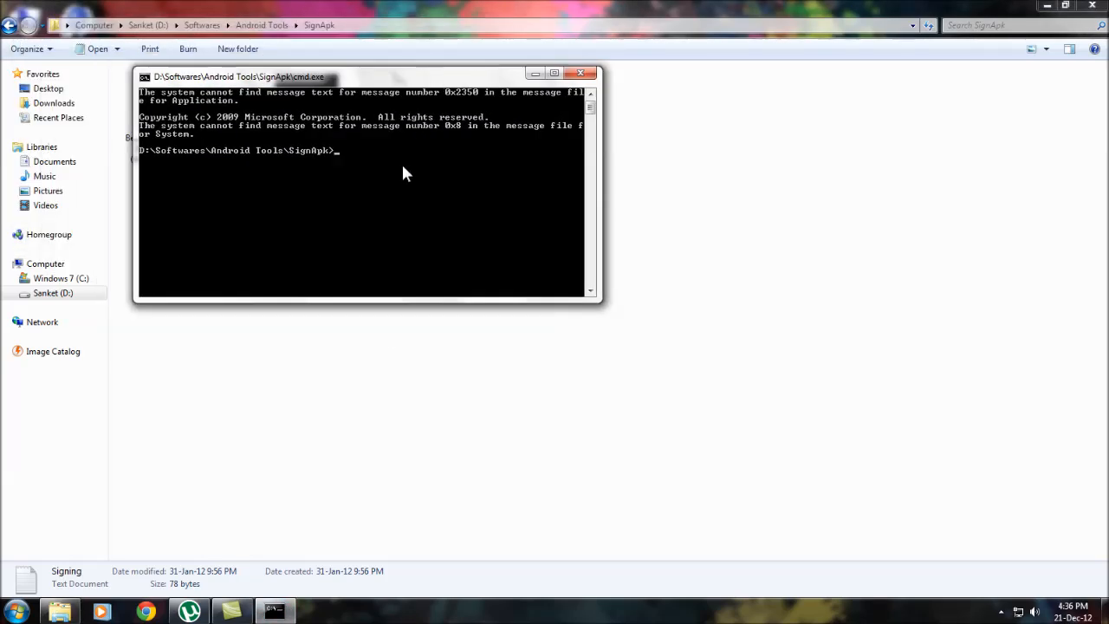
right_click(405, 170)
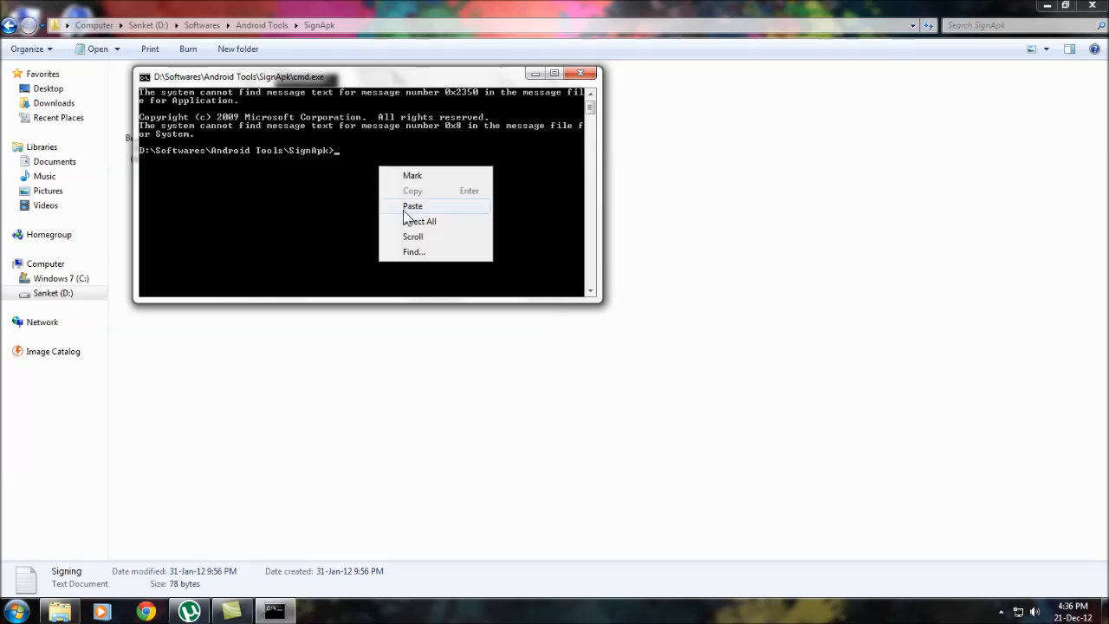
click(412, 206)
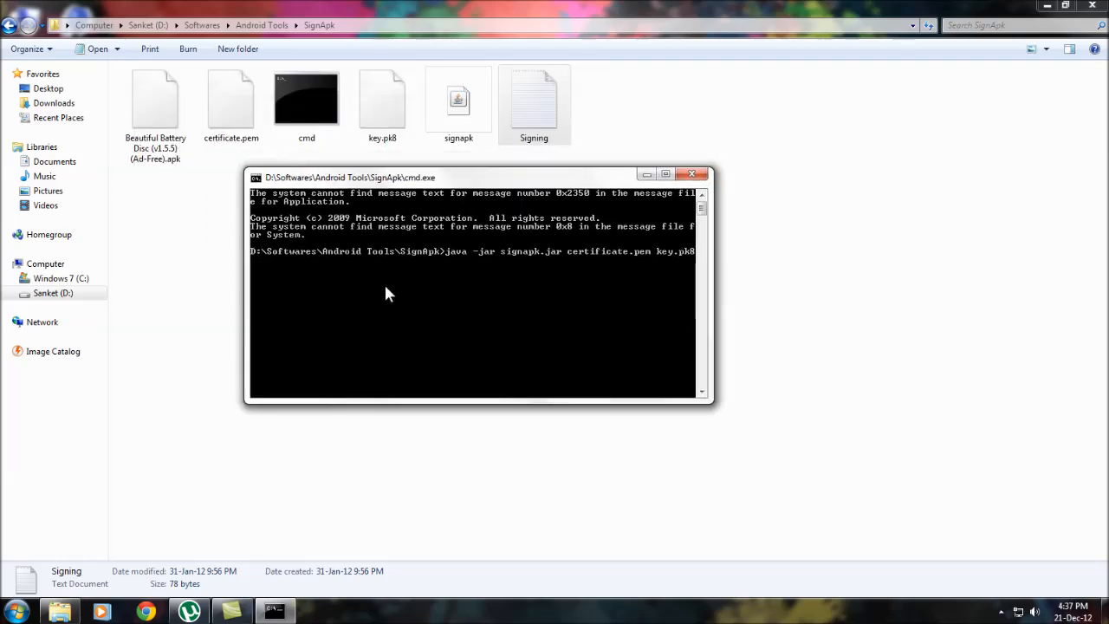
mouse_move(418, 308)
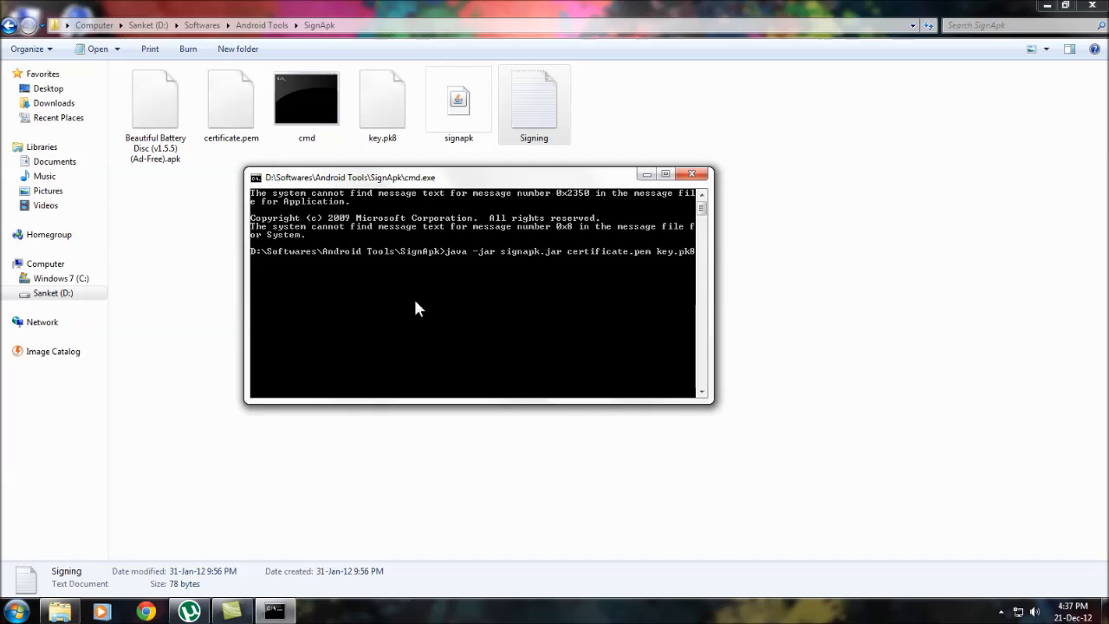
Add the input APK name and Beautiful_disk_signed.apk as output, then run the command
text(Be)
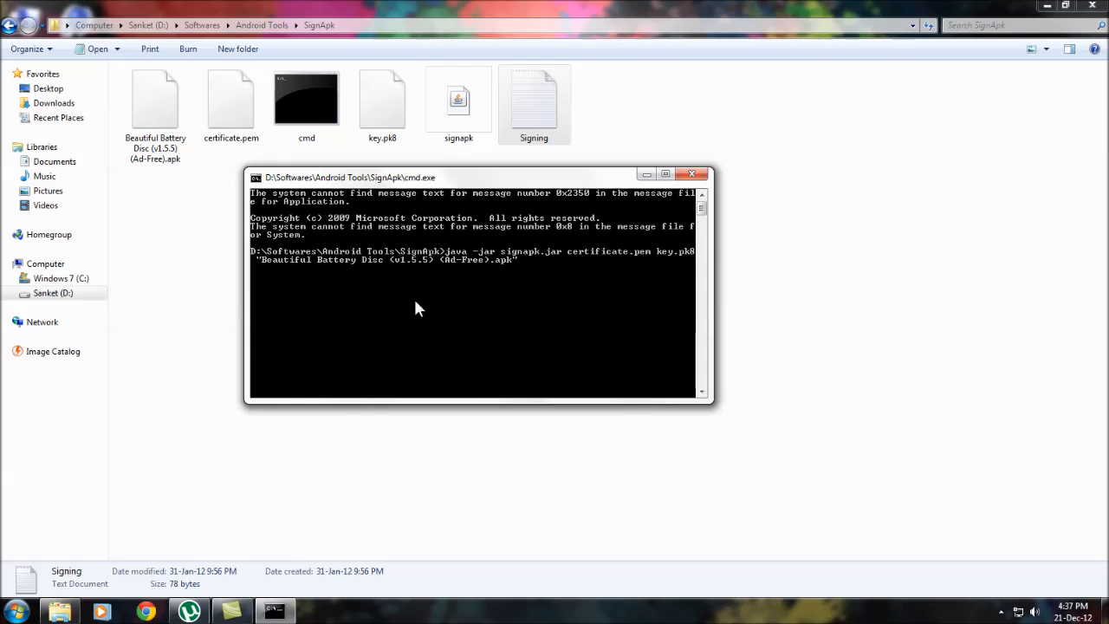
text(Beautiful)
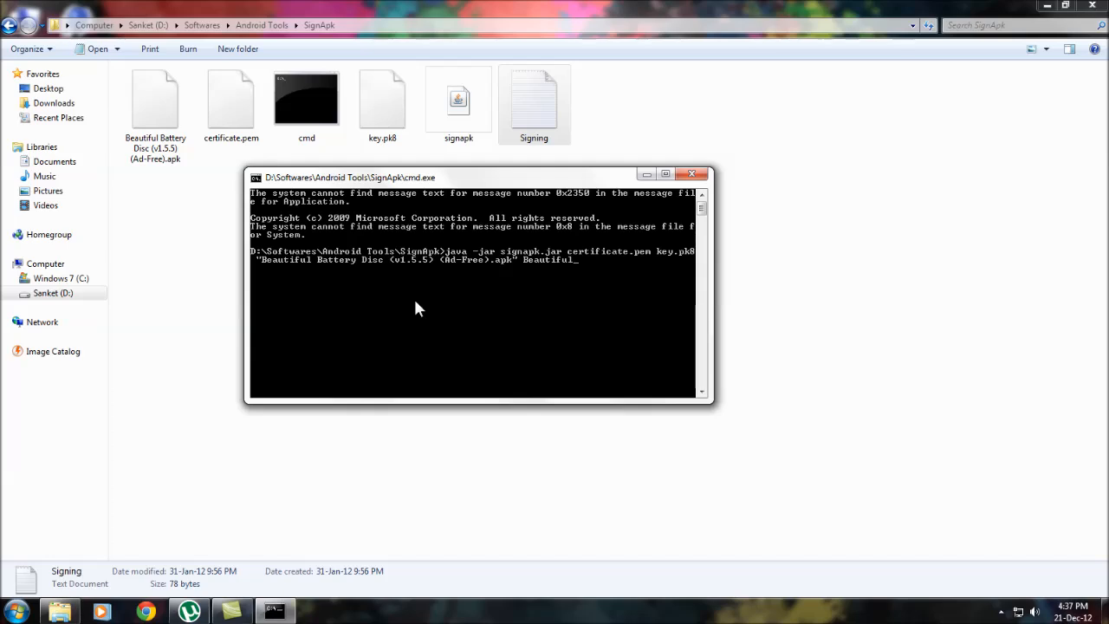
text(disk)
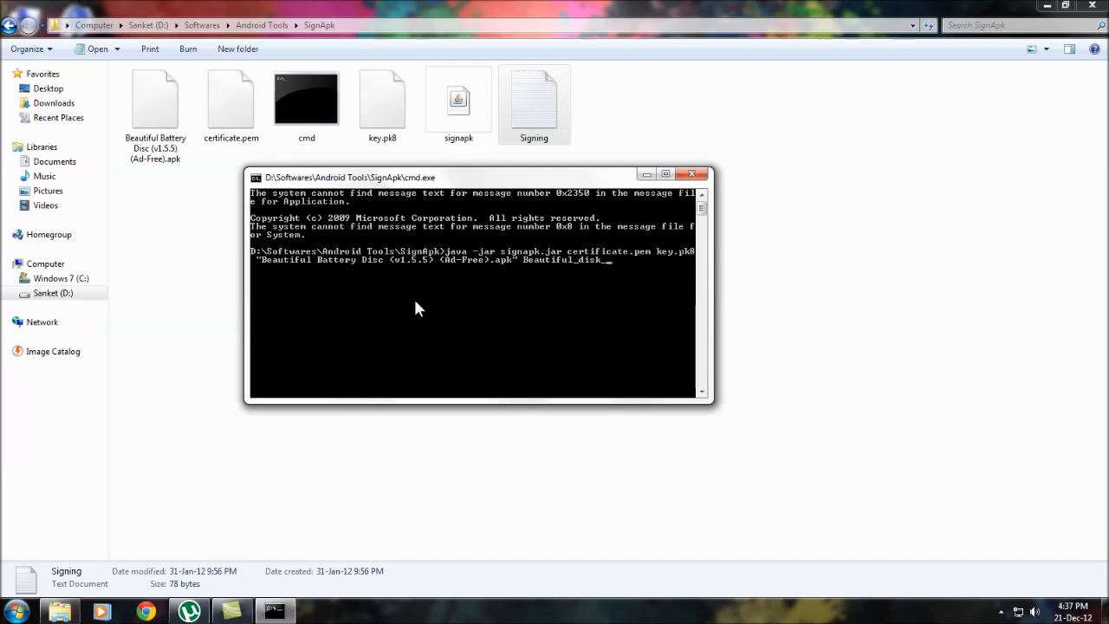
text(signed.apk)
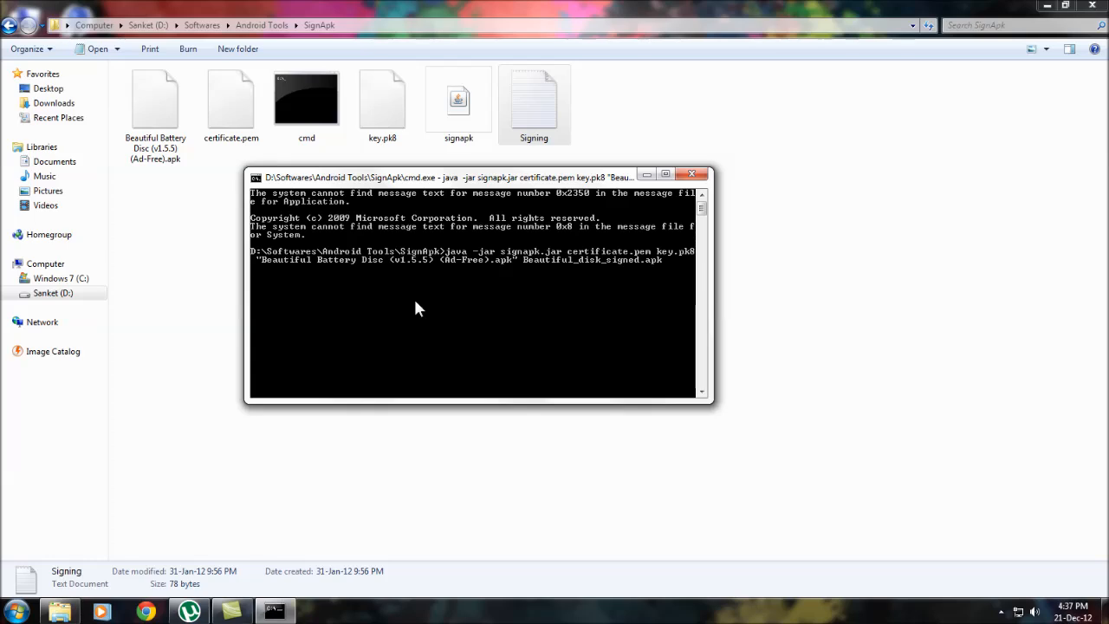
key(enter)
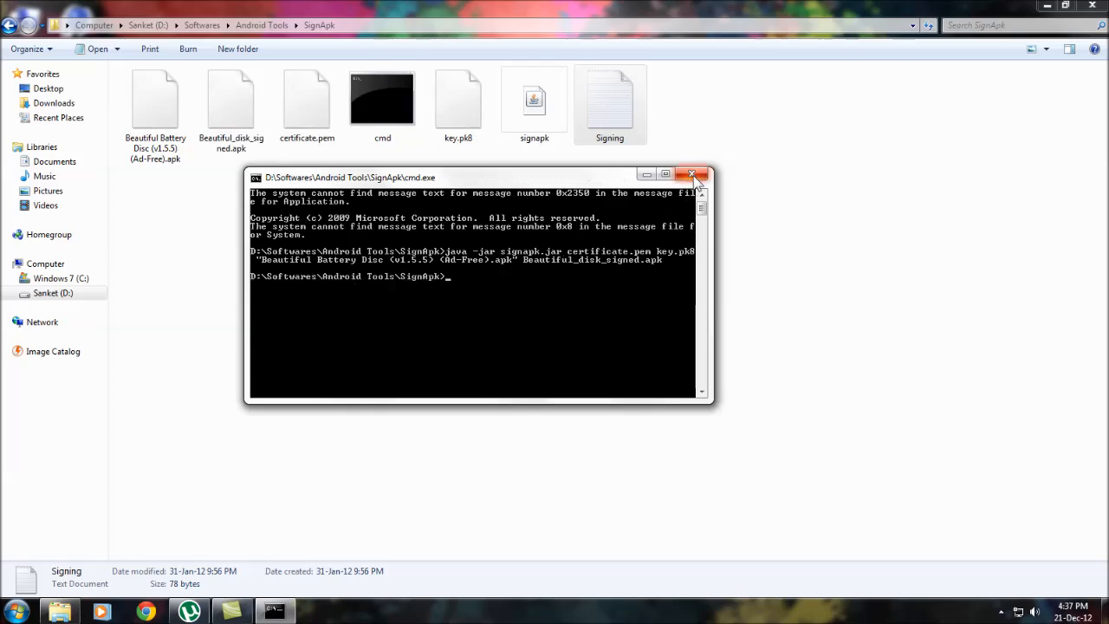
Close the command prompt and the SignApk Explorer window after checking Beautiful_disk_signed.apk
click(692, 175)
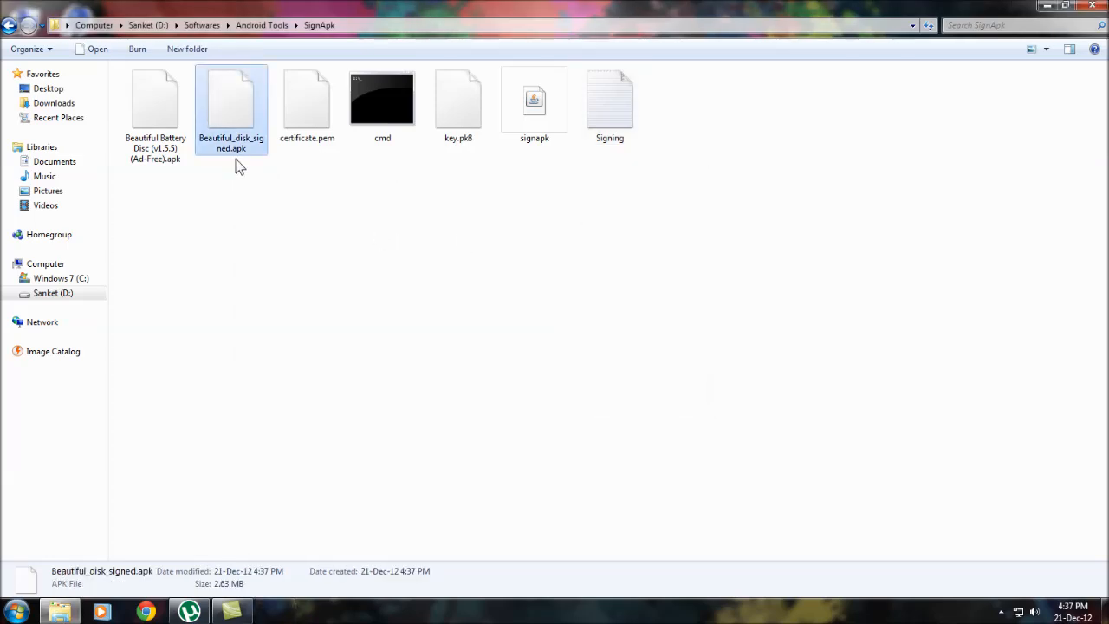
mouse_move(1065, 33)
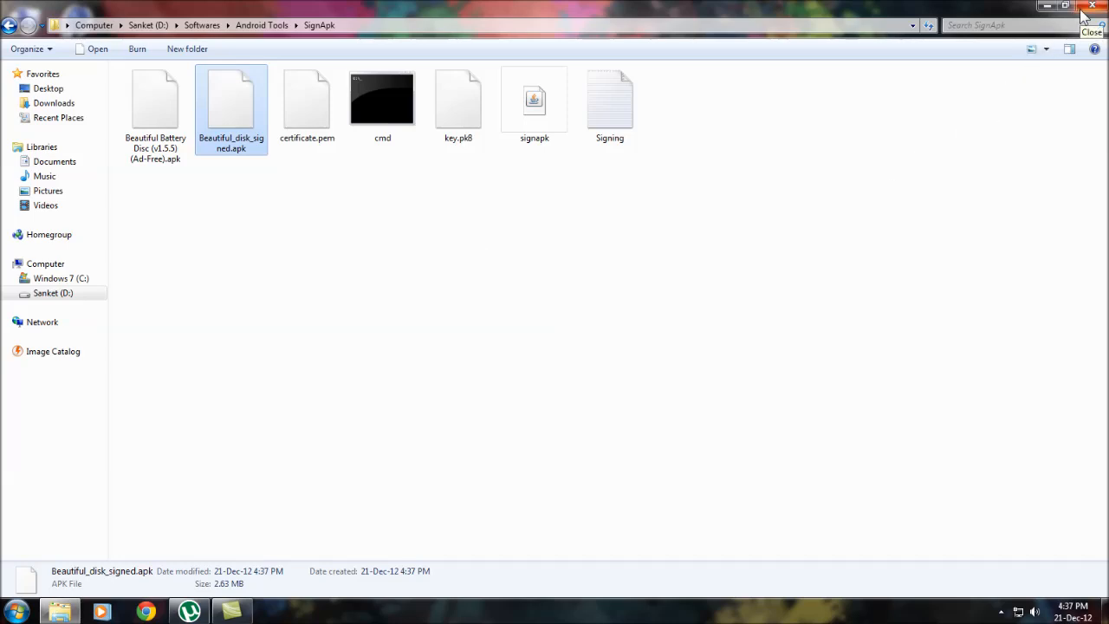
click(1091, 6)
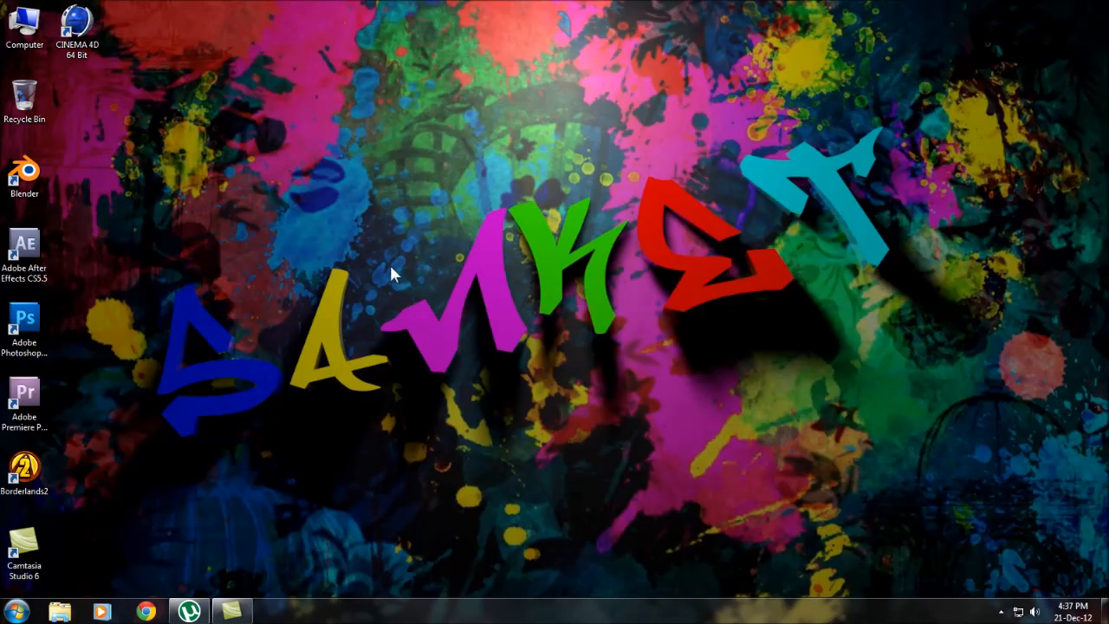